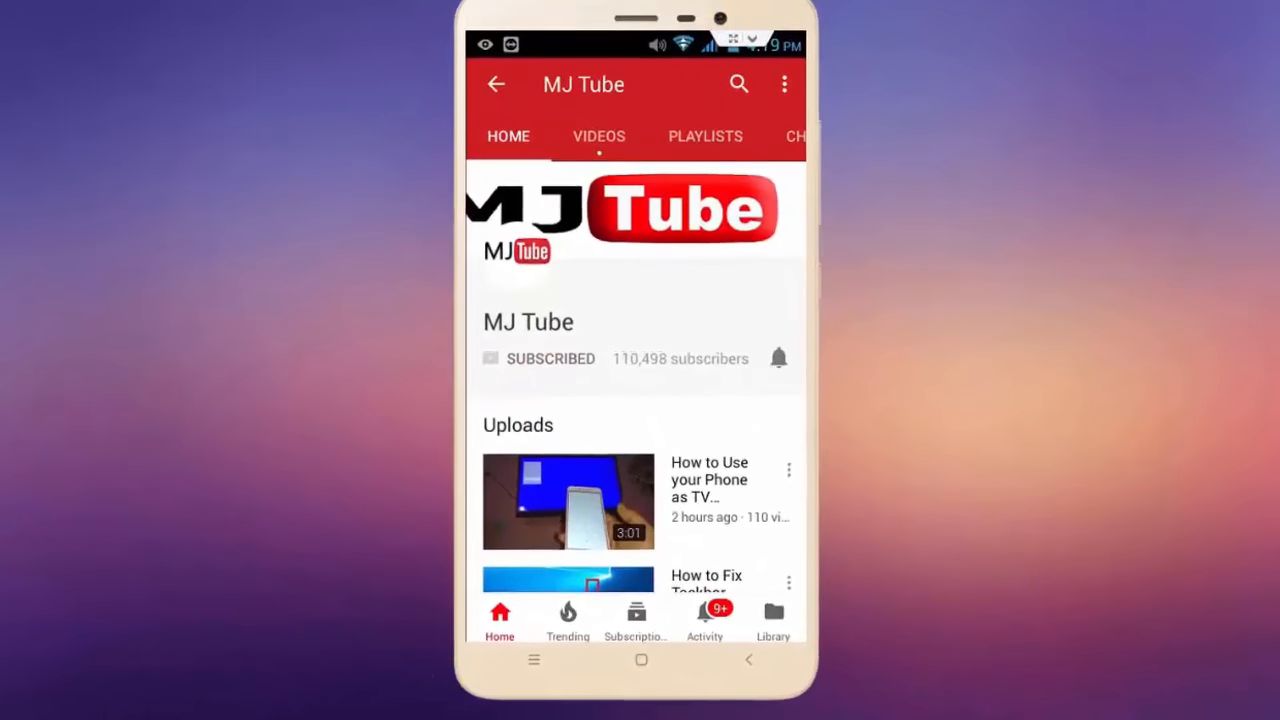
- Select the Windows Explorer process at the bottom of Task Manager's Processes list
{"action": "left_click", "coordinate": [779, 358]}
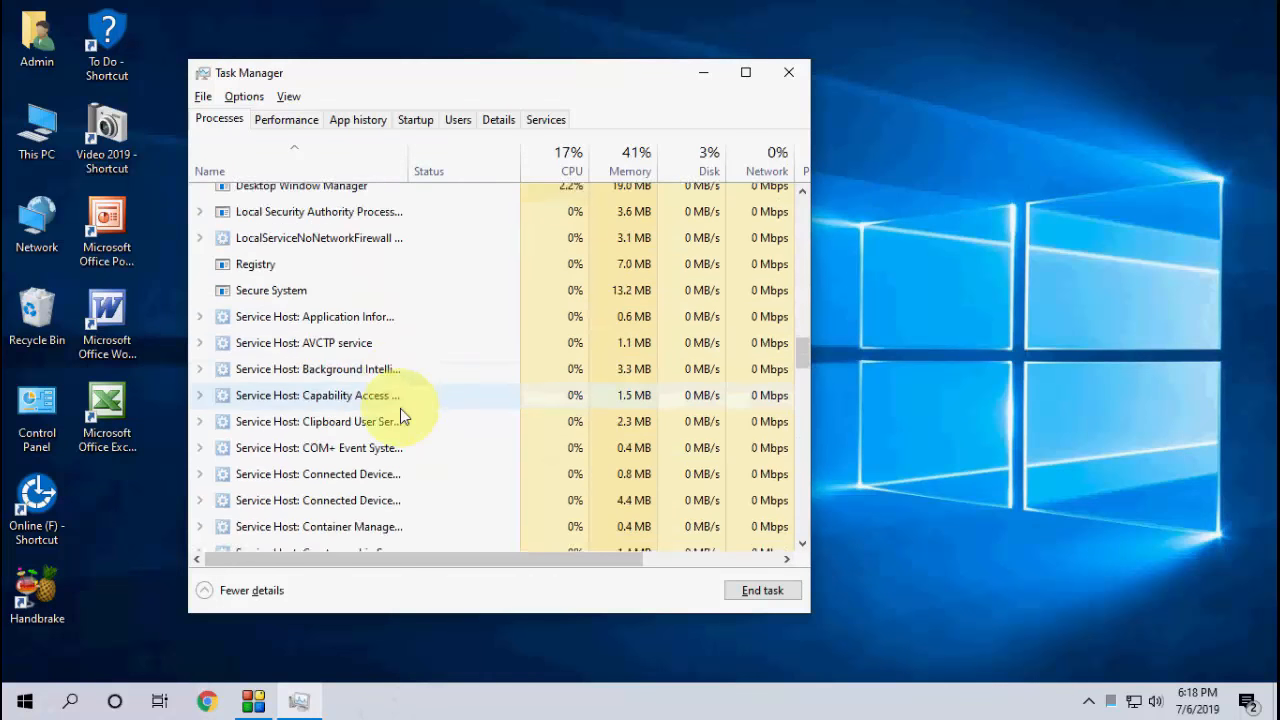
{"action": "scroll", "scroll_direction": "down", "scroll_amount": 3}
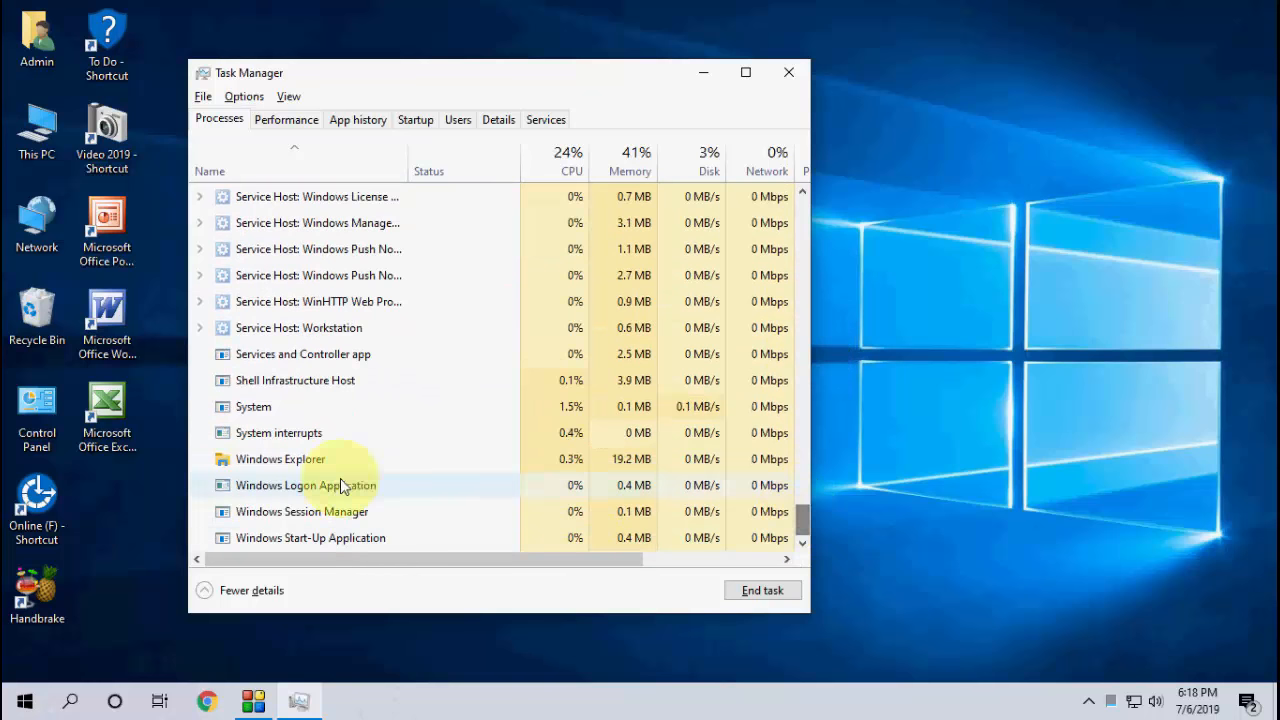
{"action": "left_click", "coordinate": [280, 459]}
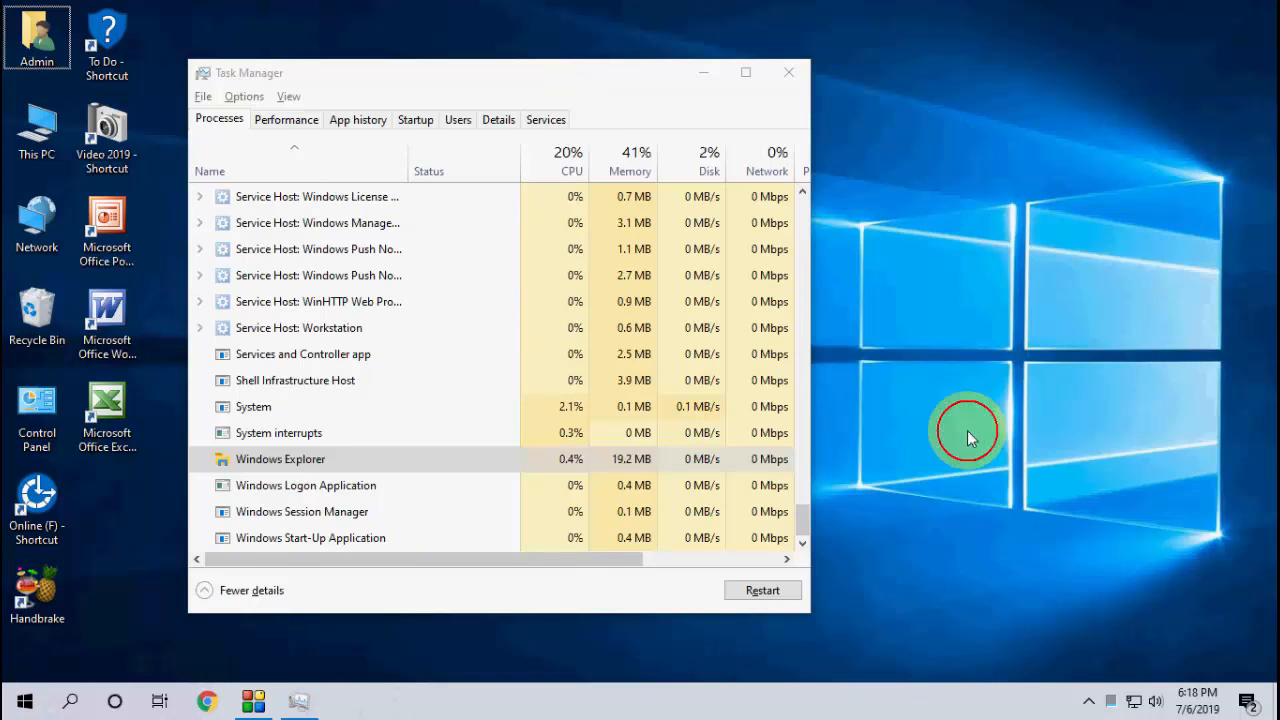
{"action": "mouse_move", "coordinate": [575, 490]}
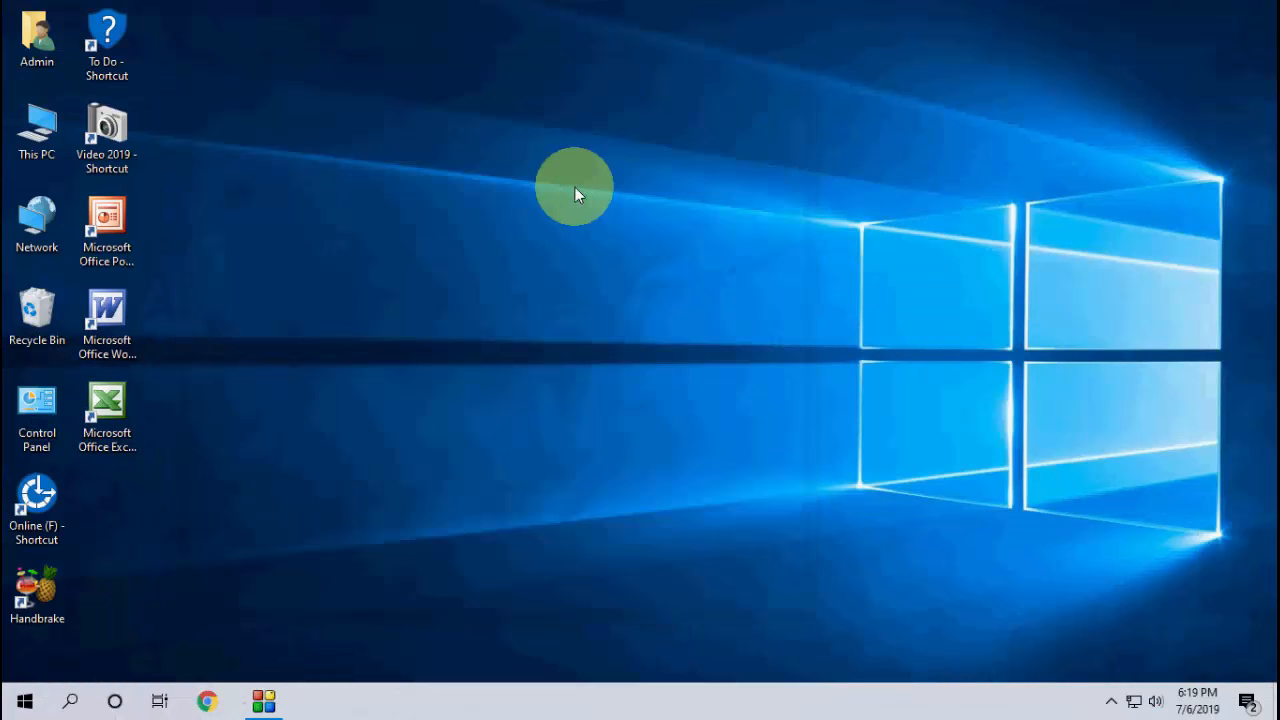
{"action": "mouse_move", "coordinate": [125, 570]}
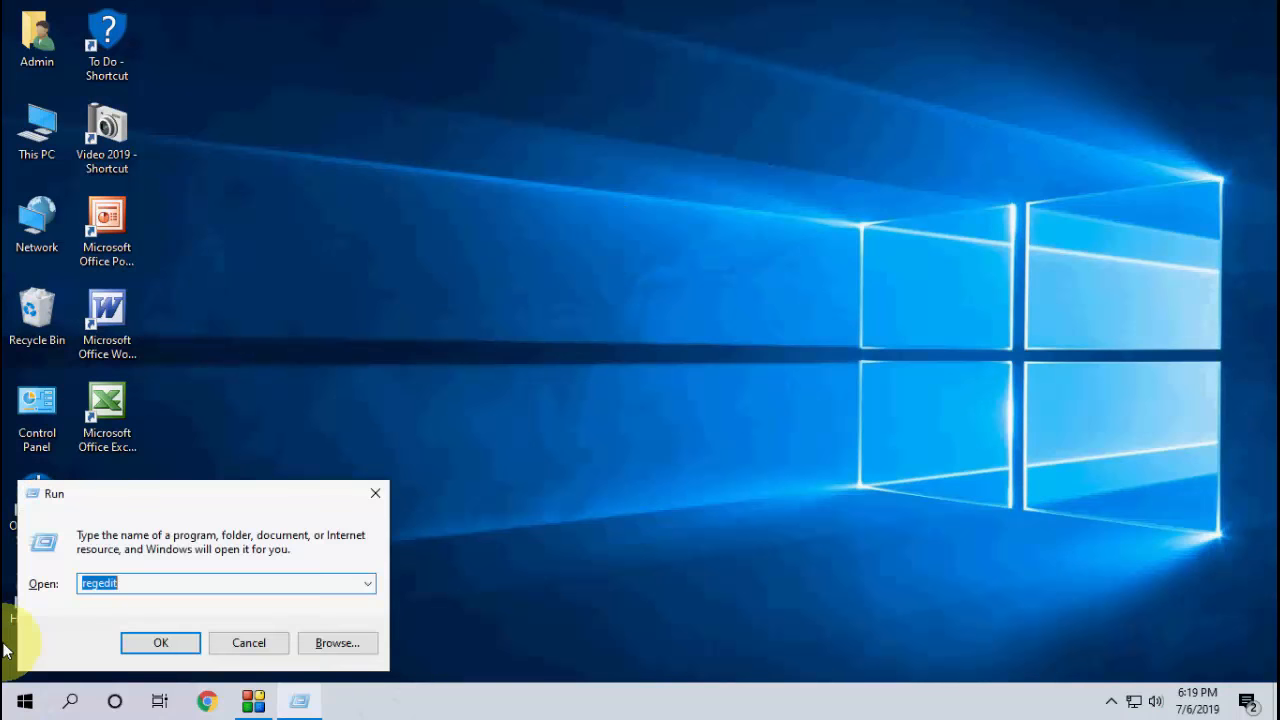
- Launch regedit from the Run dialog and approve the User Account Control prompt
{"action": "left_click", "coordinate": [155, 583]}
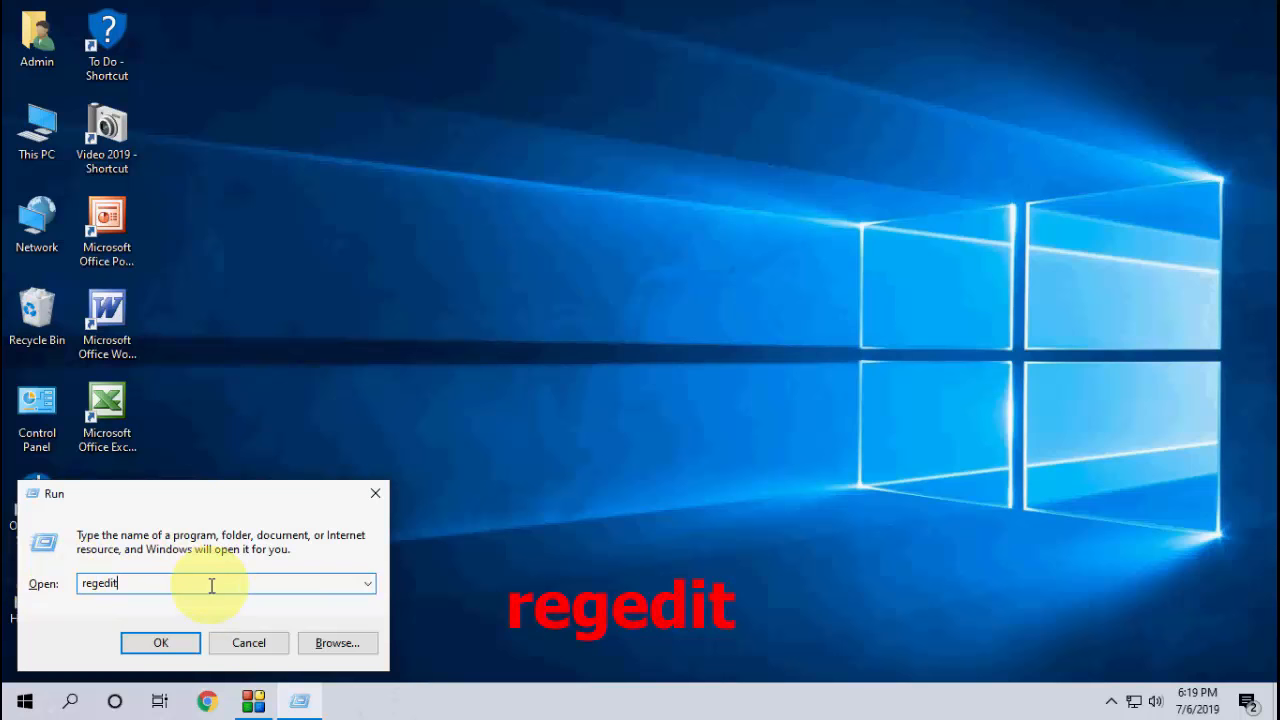
{"action": "left_click", "coordinate": [160, 642]}
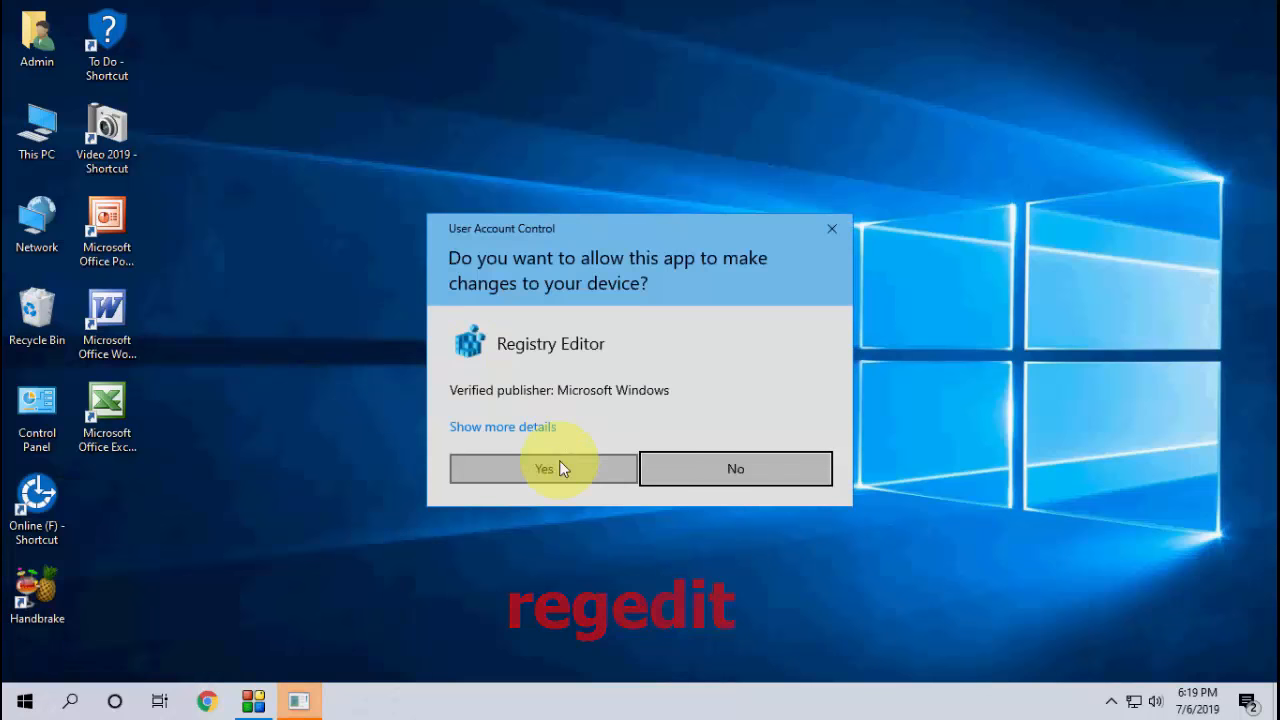
{"action": "left_click", "coordinate": [543, 468]}
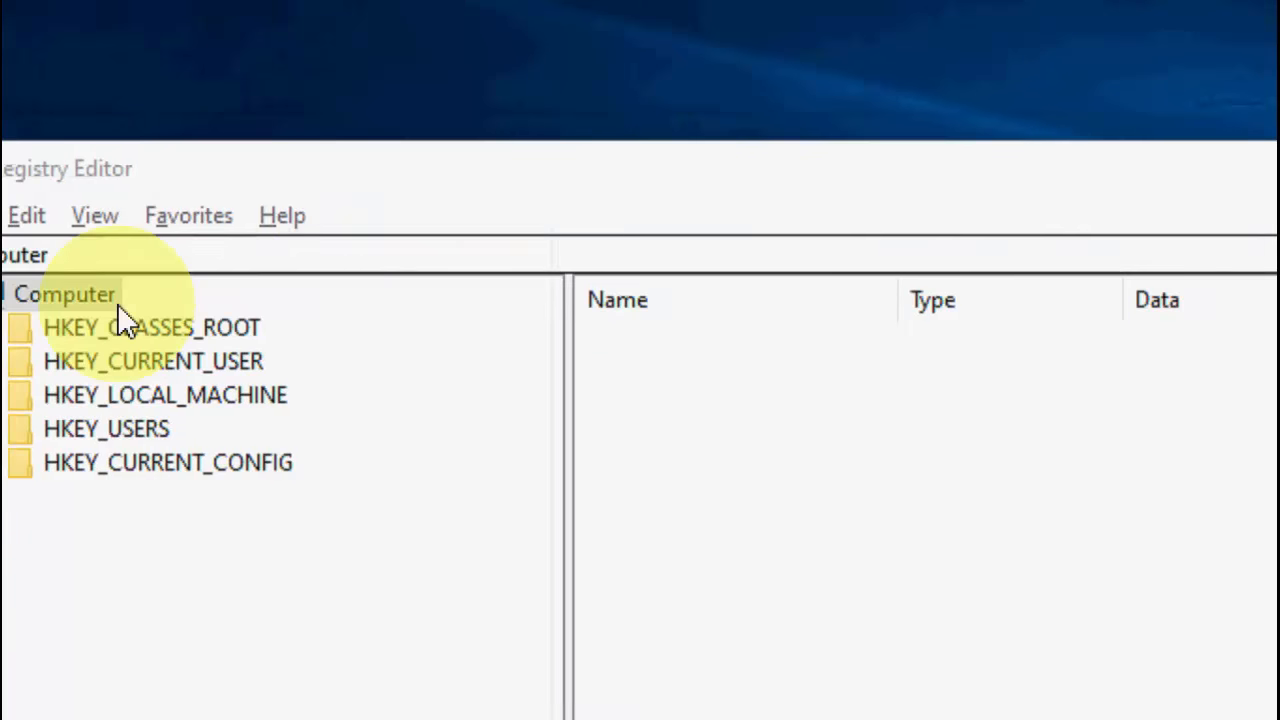
- Expand HKEY_CLASSES_ROOT\Directory\Background\shellex\ContextMenuHandlers in the registry tree
{"action": "left_click", "coordinate": [245, 327]}
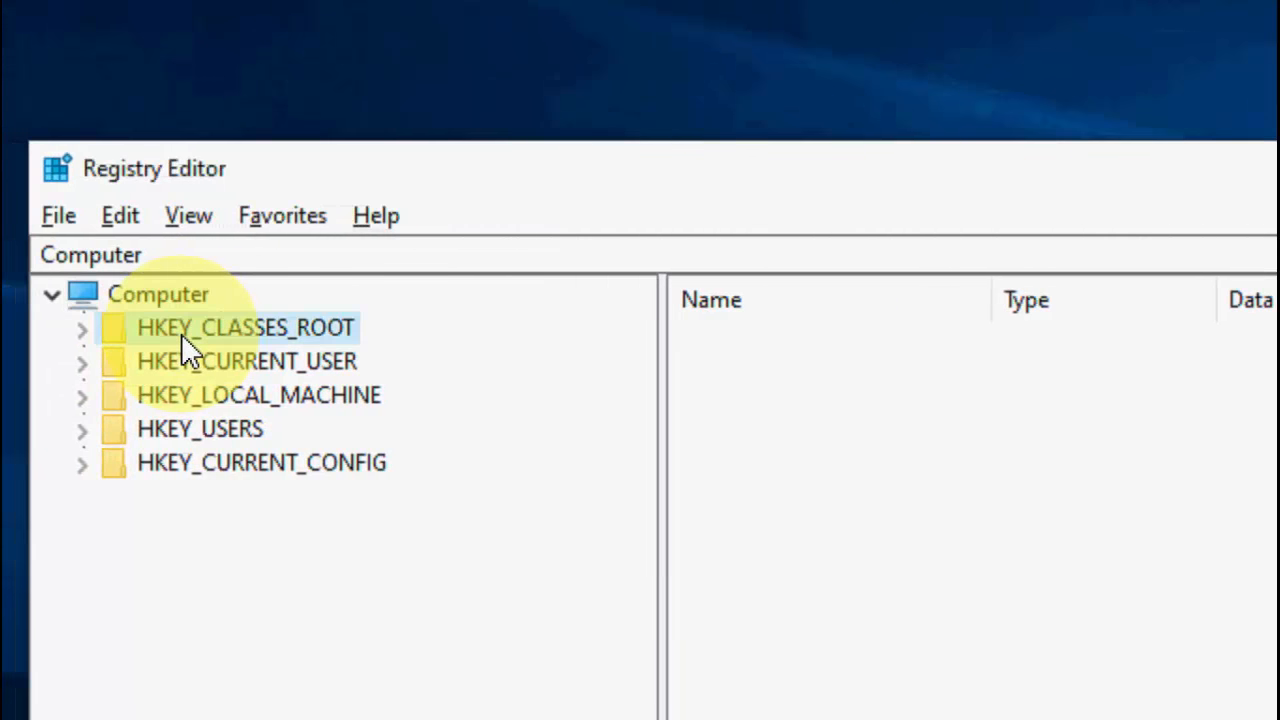
{"action": "left_click", "coordinate": [245, 327]}
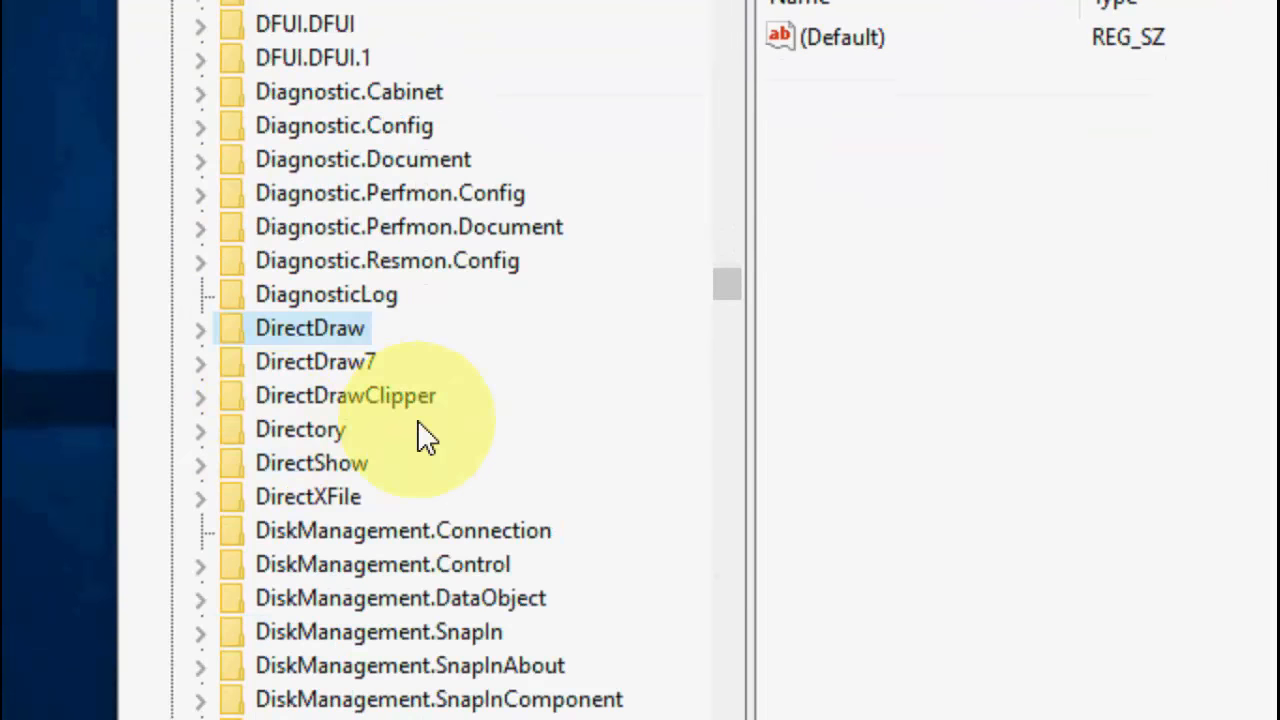
{"action": "left_click", "coordinate": [300, 429]}
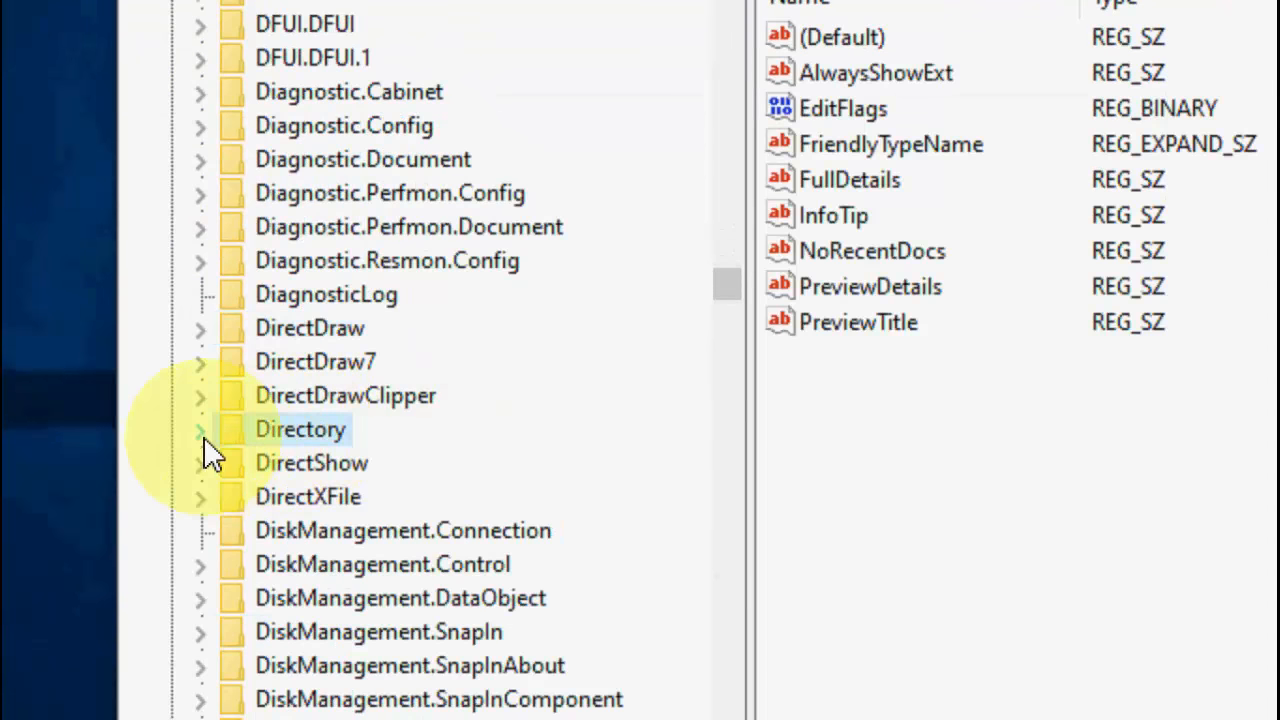
{"action": "left_click", "coordinate": [200, 429]}
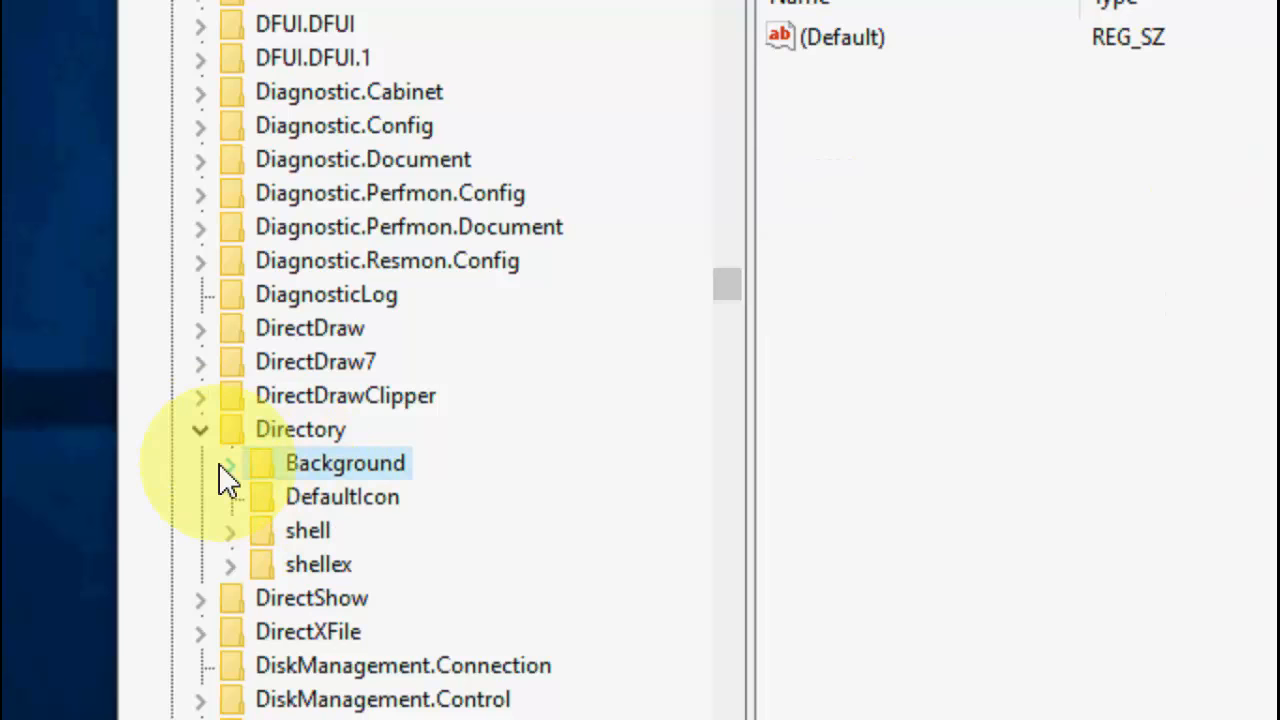
{"action": "left_click", "coordinate": [230, 463]}
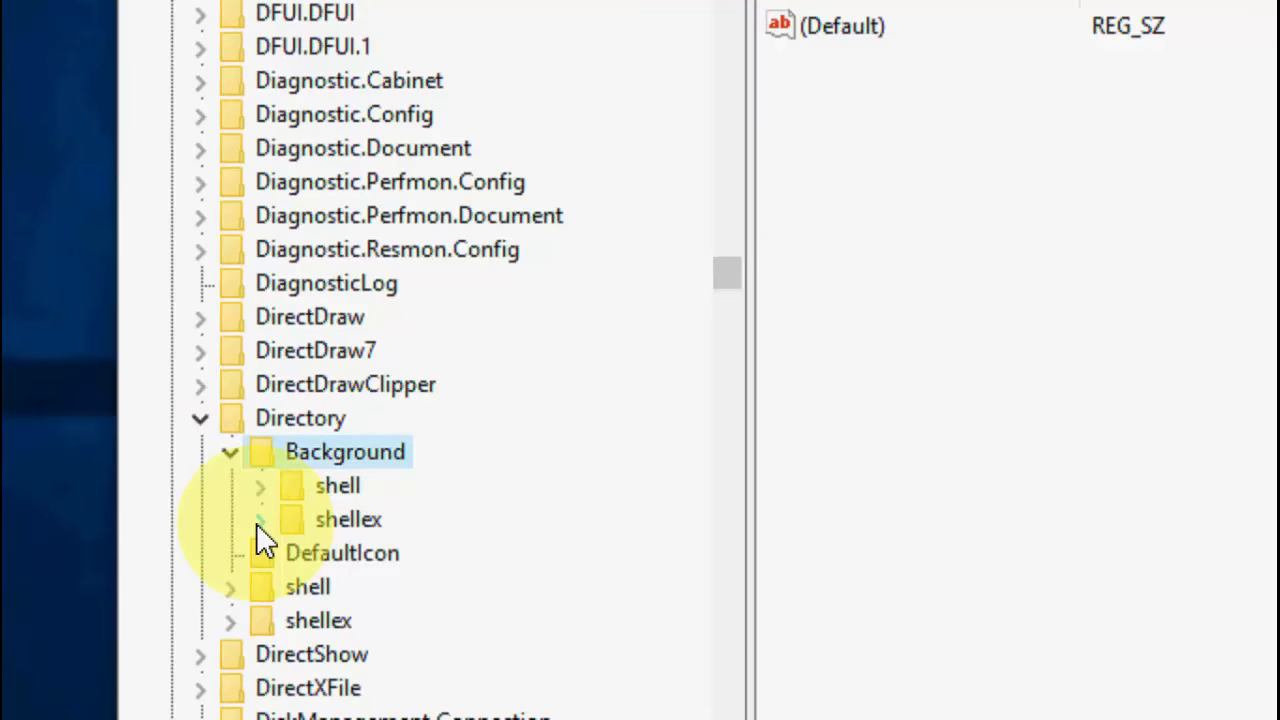
{"action": "left_click", "coordinate": [259, 519]}
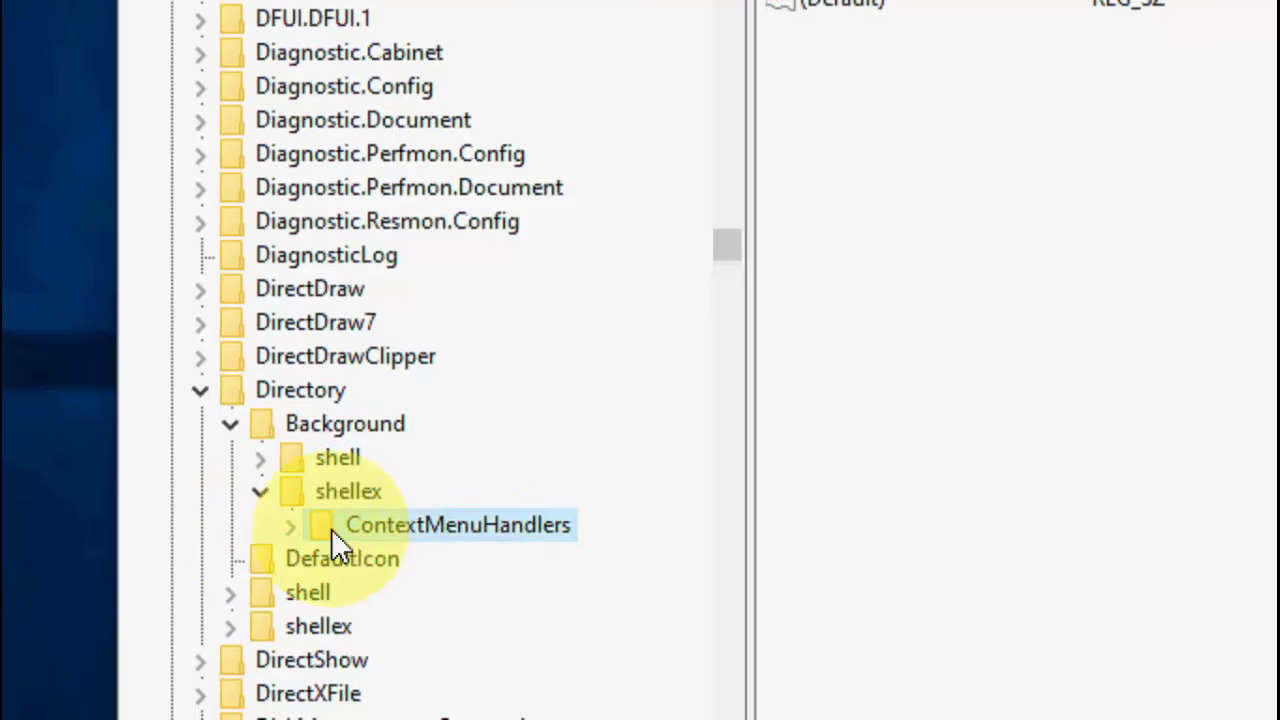
{"action": "left_click", "coordinate": [289, 524]}
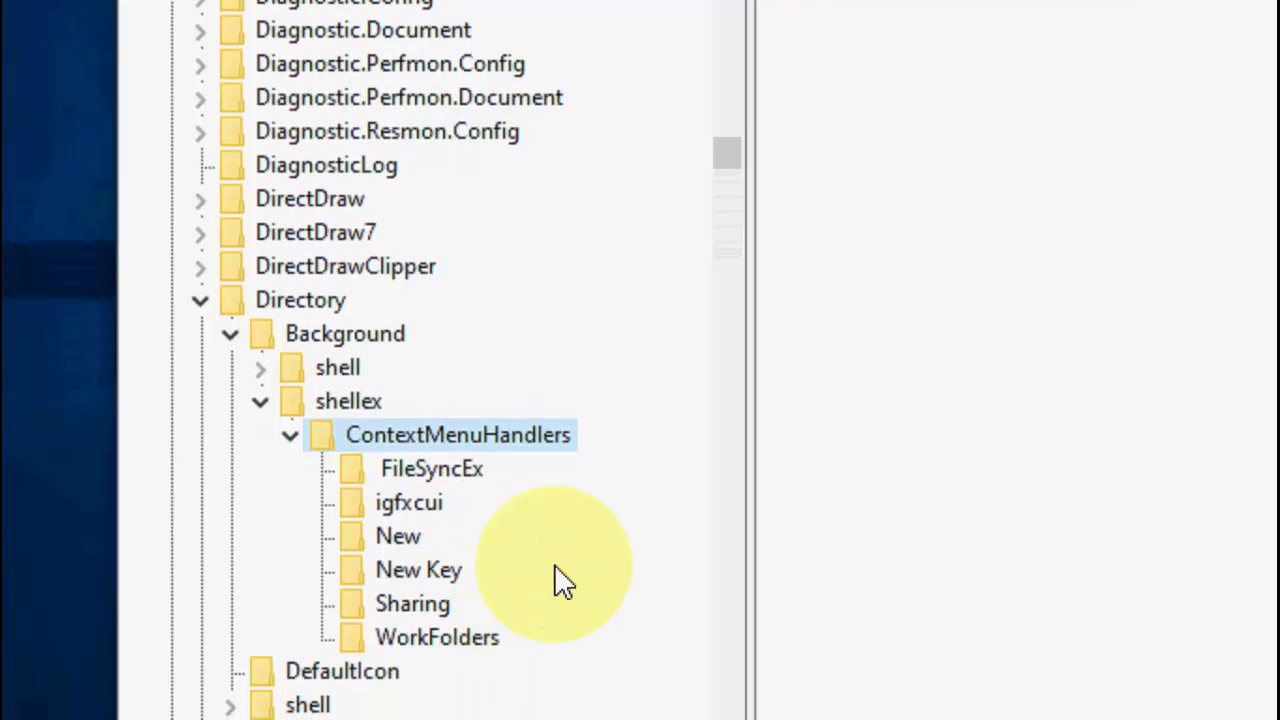
- Inspect the FileSyncEx and New handler subkeys under ContextMenuHandlers
{"action": "left_click", "coordinate": [431, 468]}
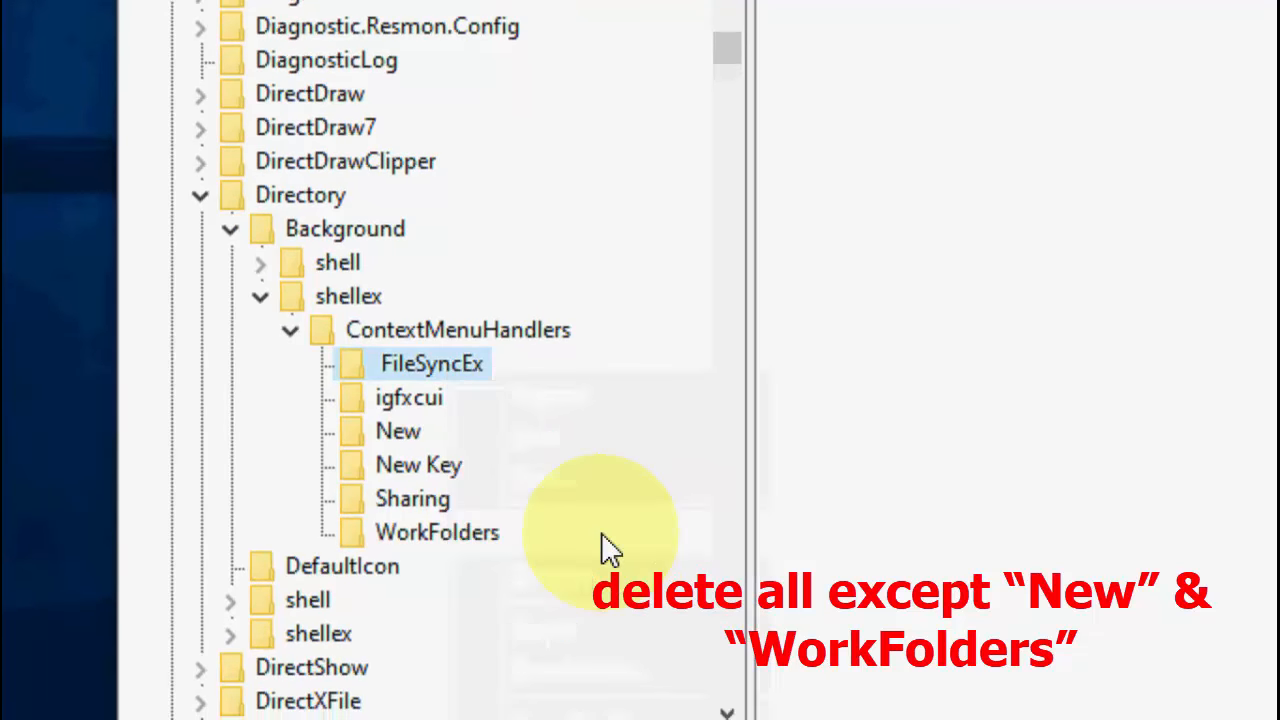
{"action": "right_click", "coordinate": [408, 397]}
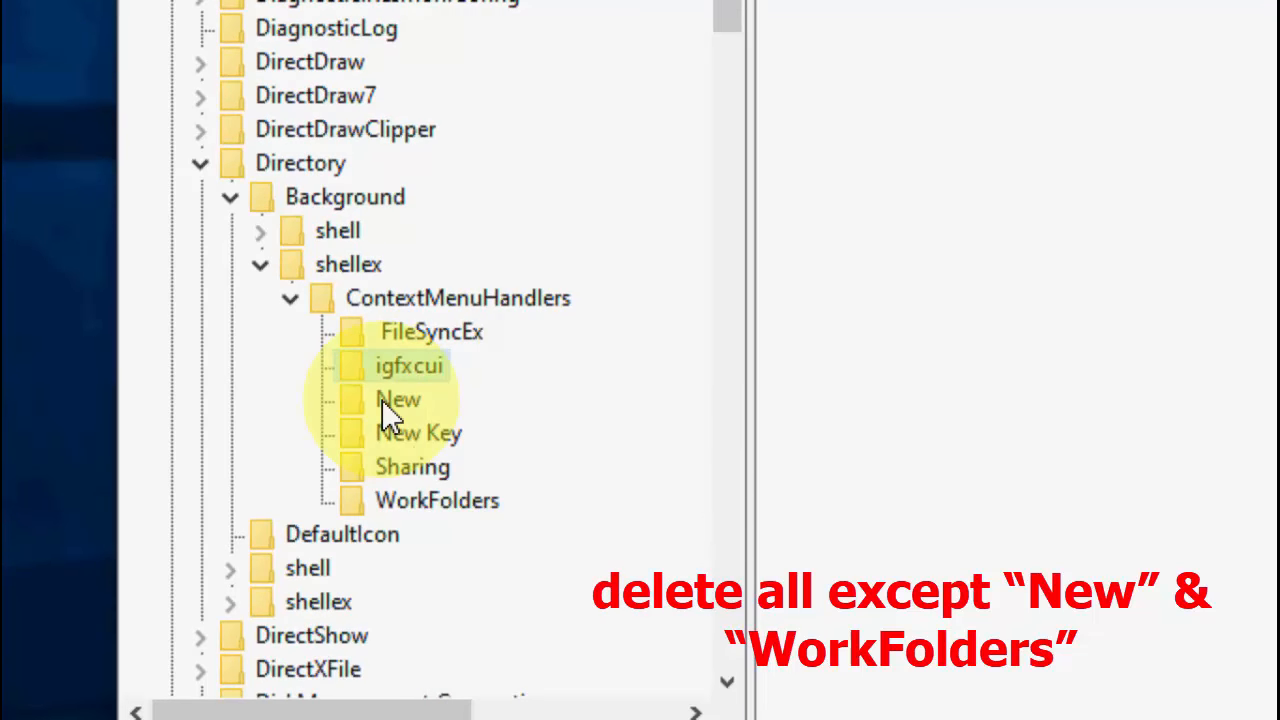
{"action": "left_click", "coordinate": [398, 399]}
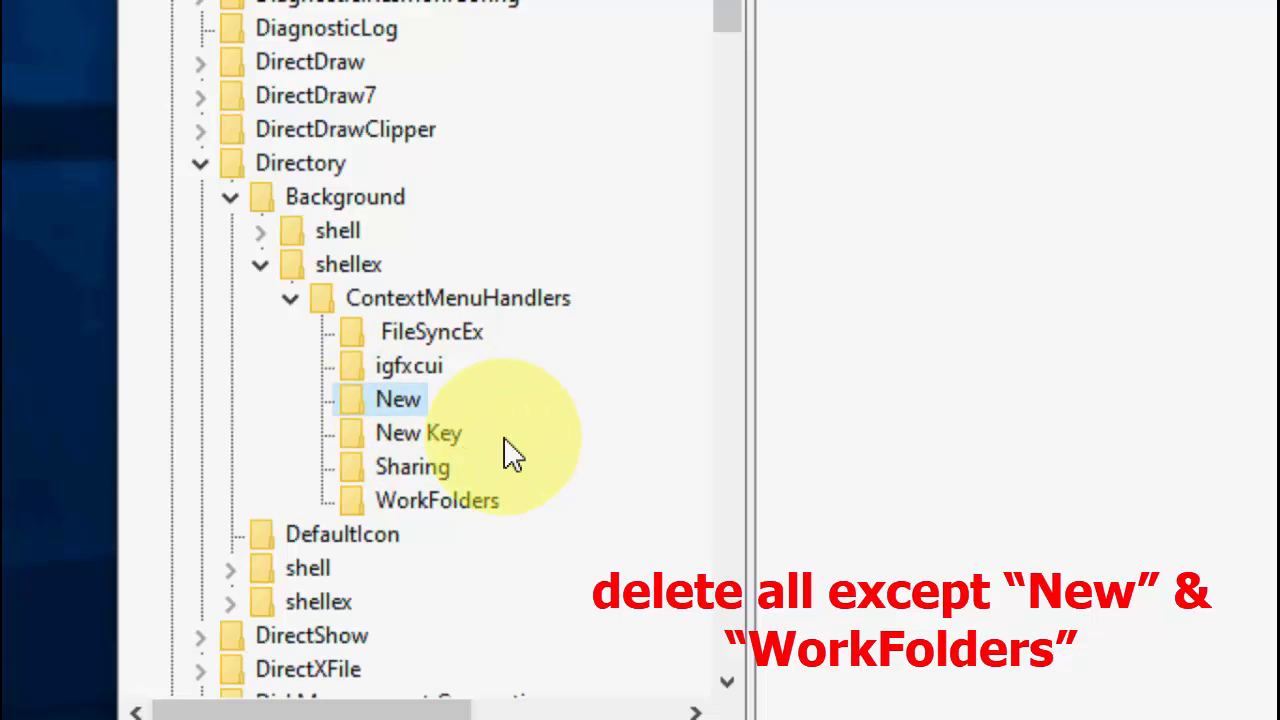
{"action": "right_click", "coordinate": [411, 466]}
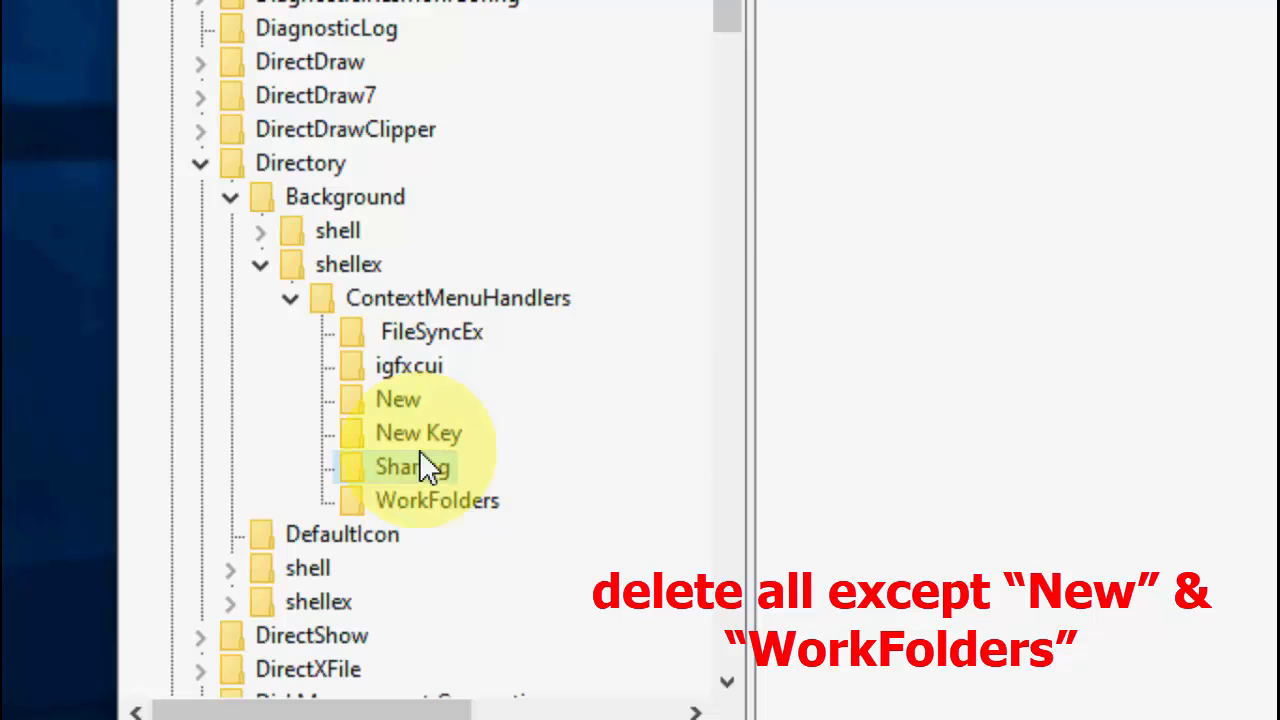
{"action": "left_click", "coordinate": [412, 466]}
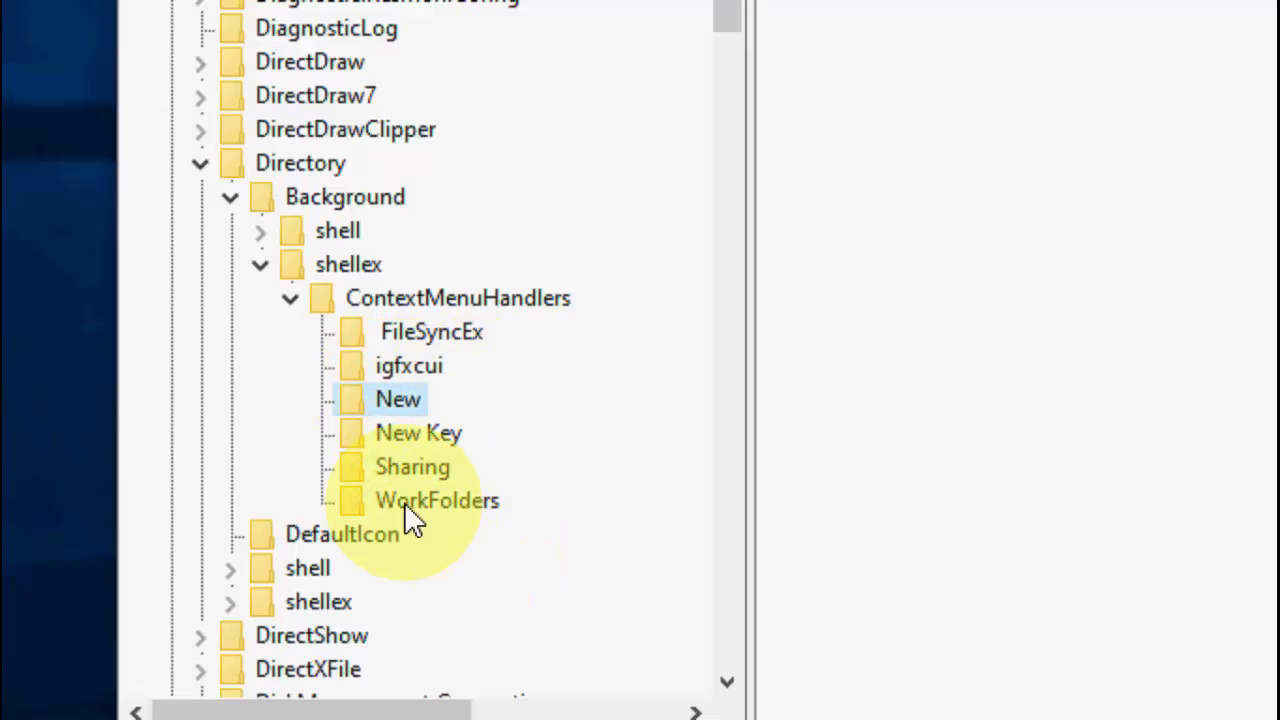
{"action": "left_click", "coordinate": [412, 466]}
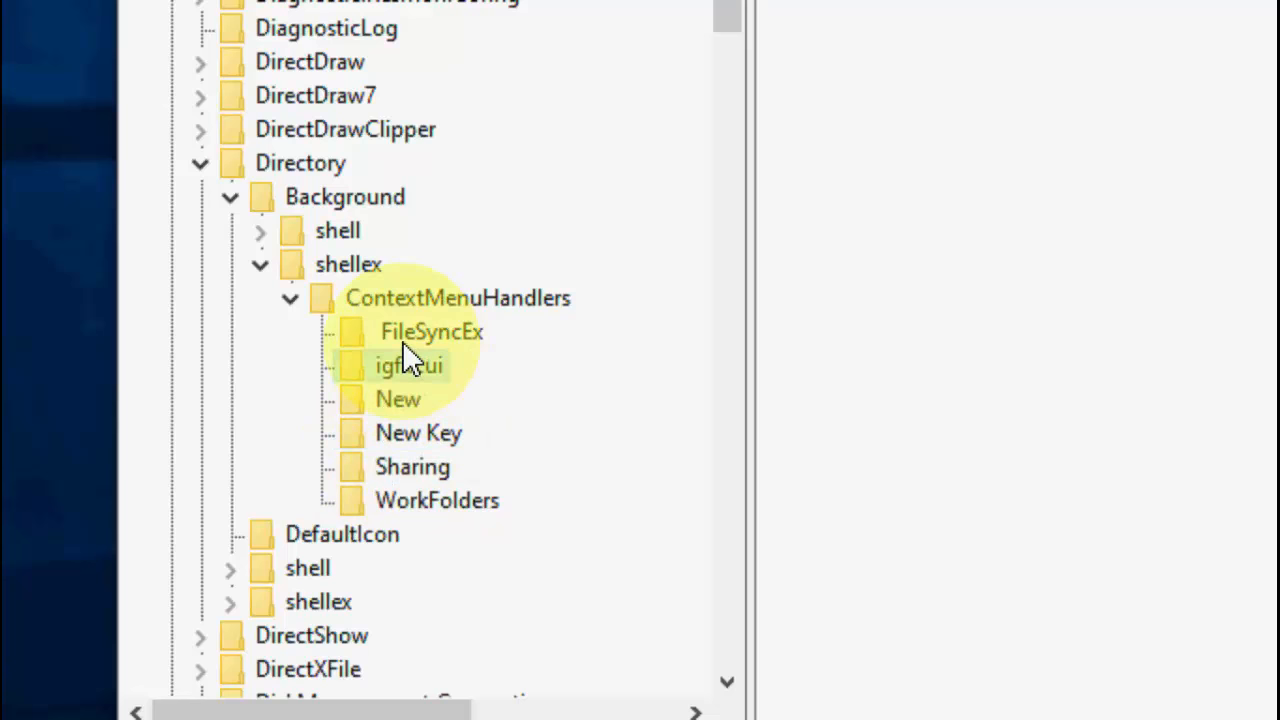
- Select FileSyncEx and bring up its shortcut menu containing Delete
{"action": "left_click", "coordinate": [431, 331]}
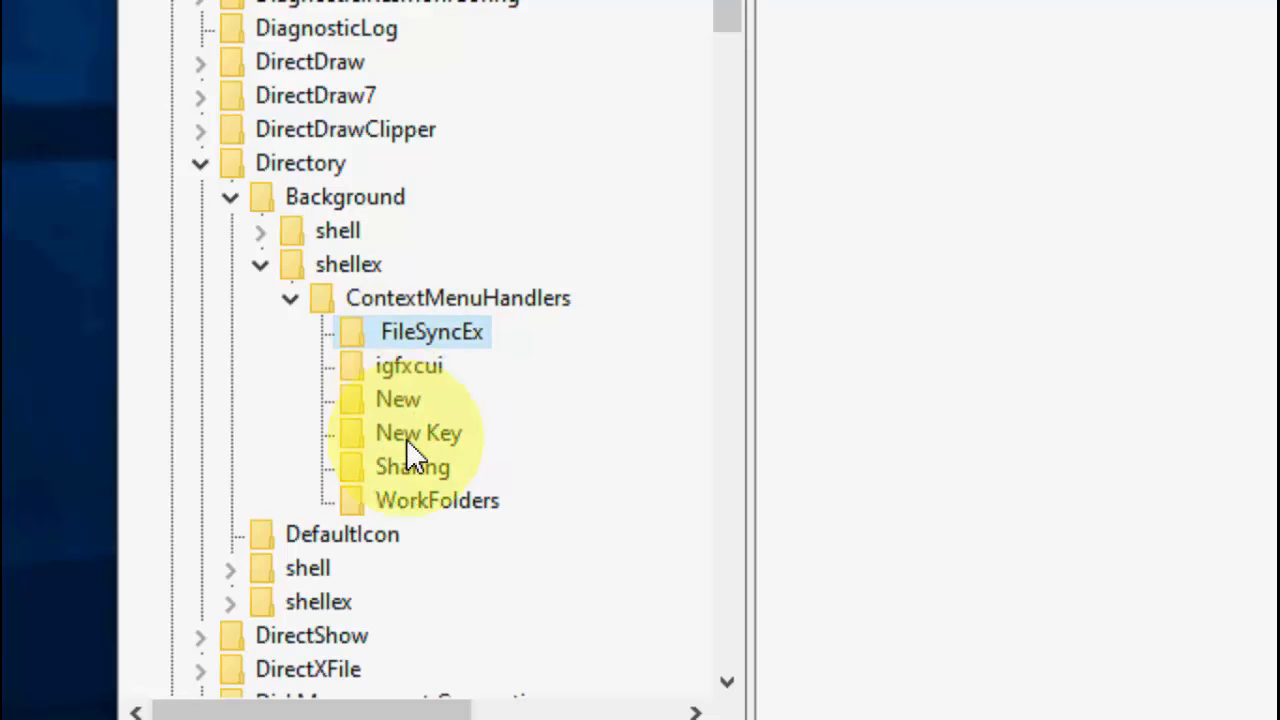
{"action": "scroll", "scroll_direction": "down", "scroll_amount": 3}
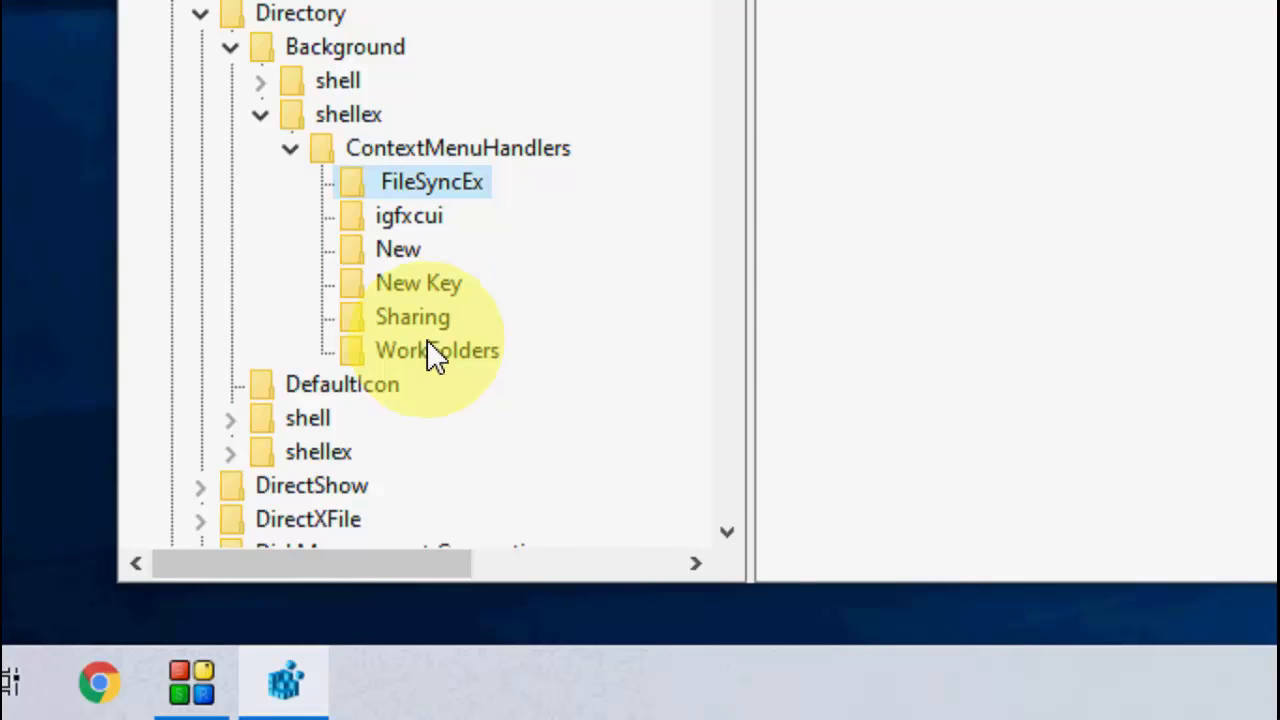
{"action": "right_click", "coordinate": [432, 181]}
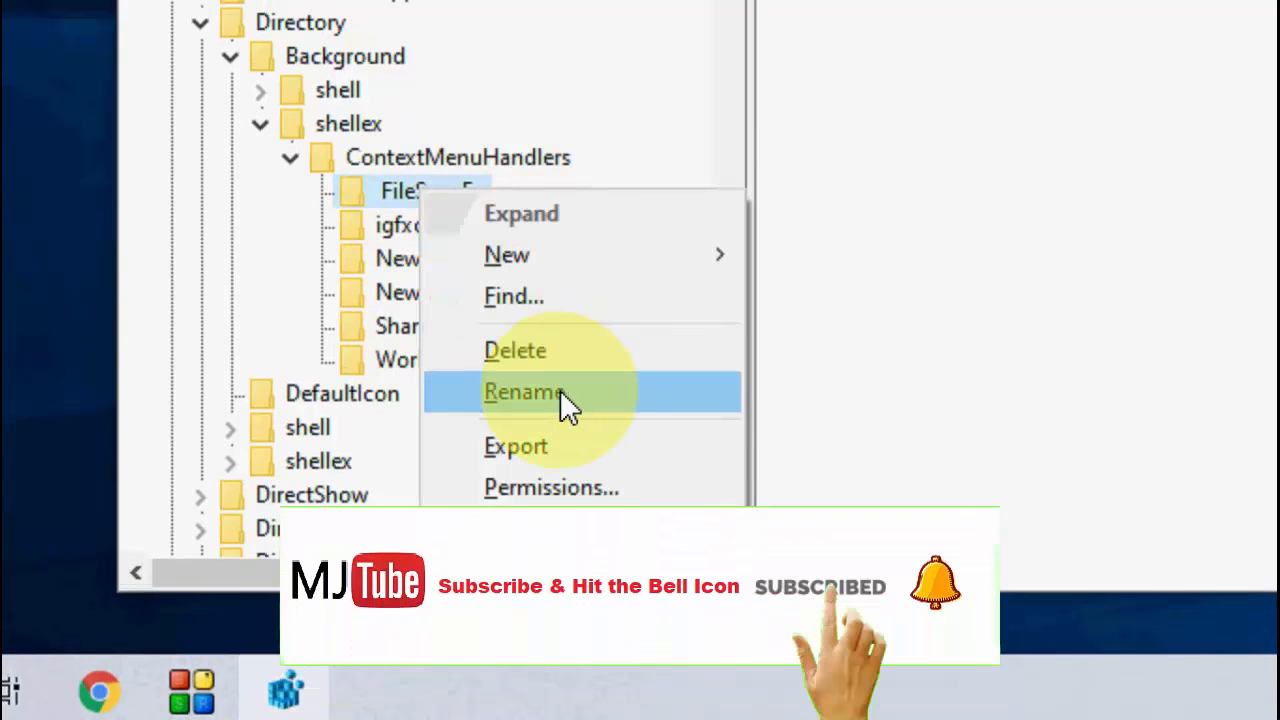